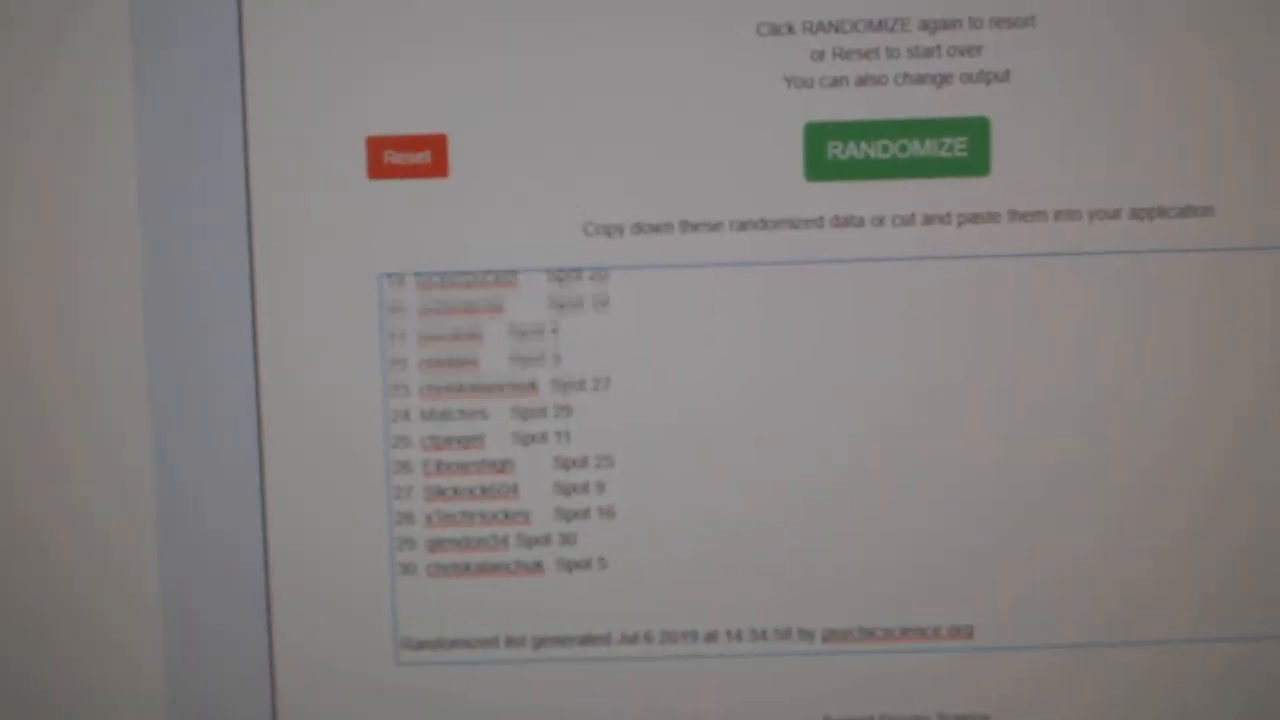
- Reshuffle the participant names with their spot numbers into a fresh random order
left_click(896, 148)
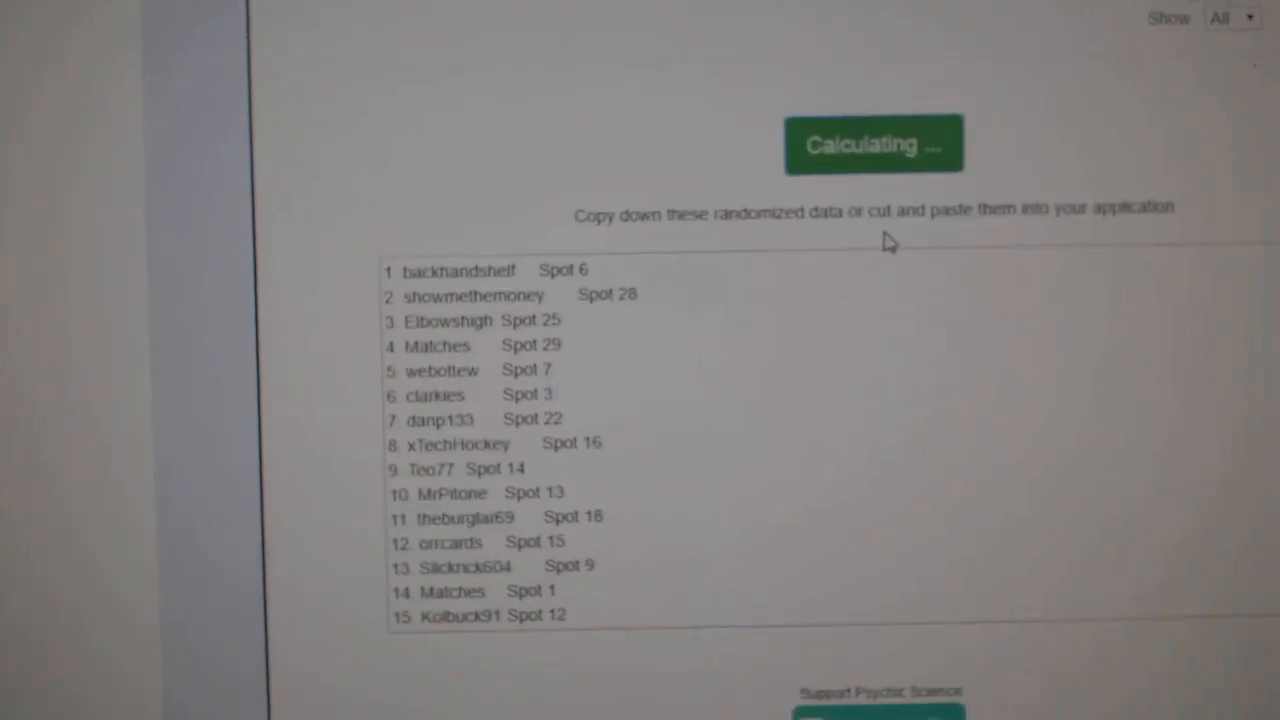
left_click(872, 144)
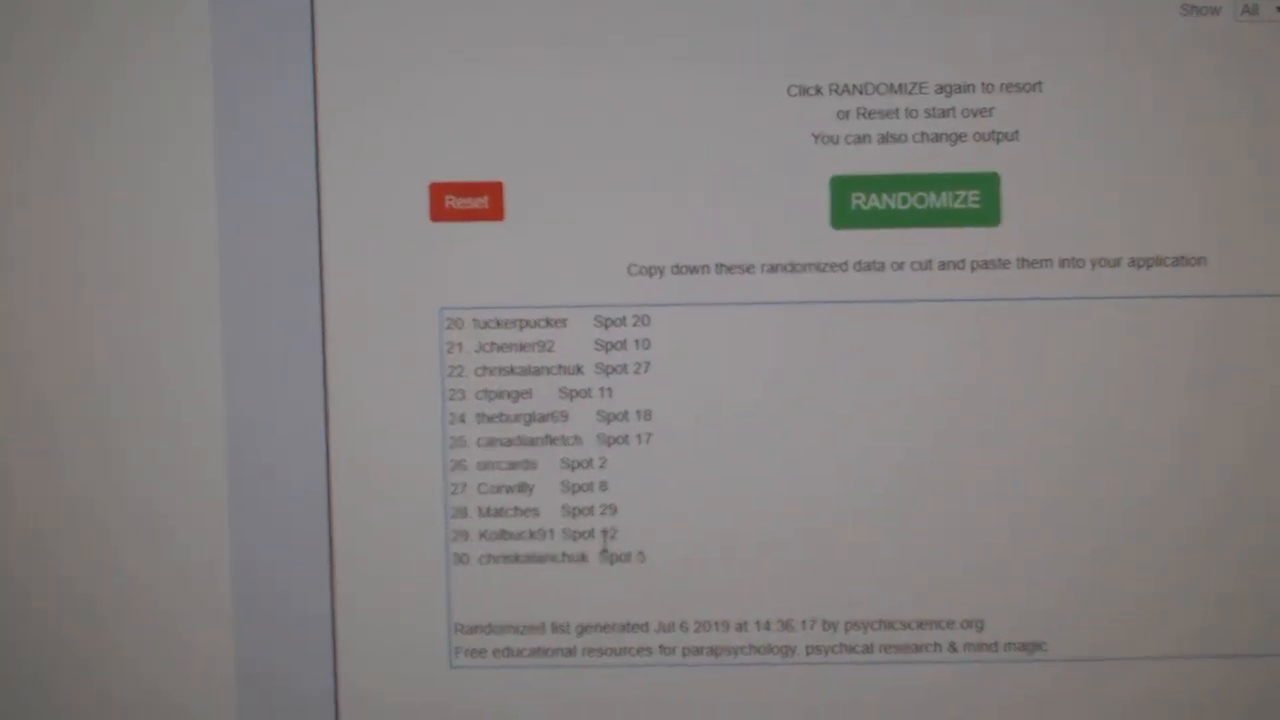
left_click(888, 198)
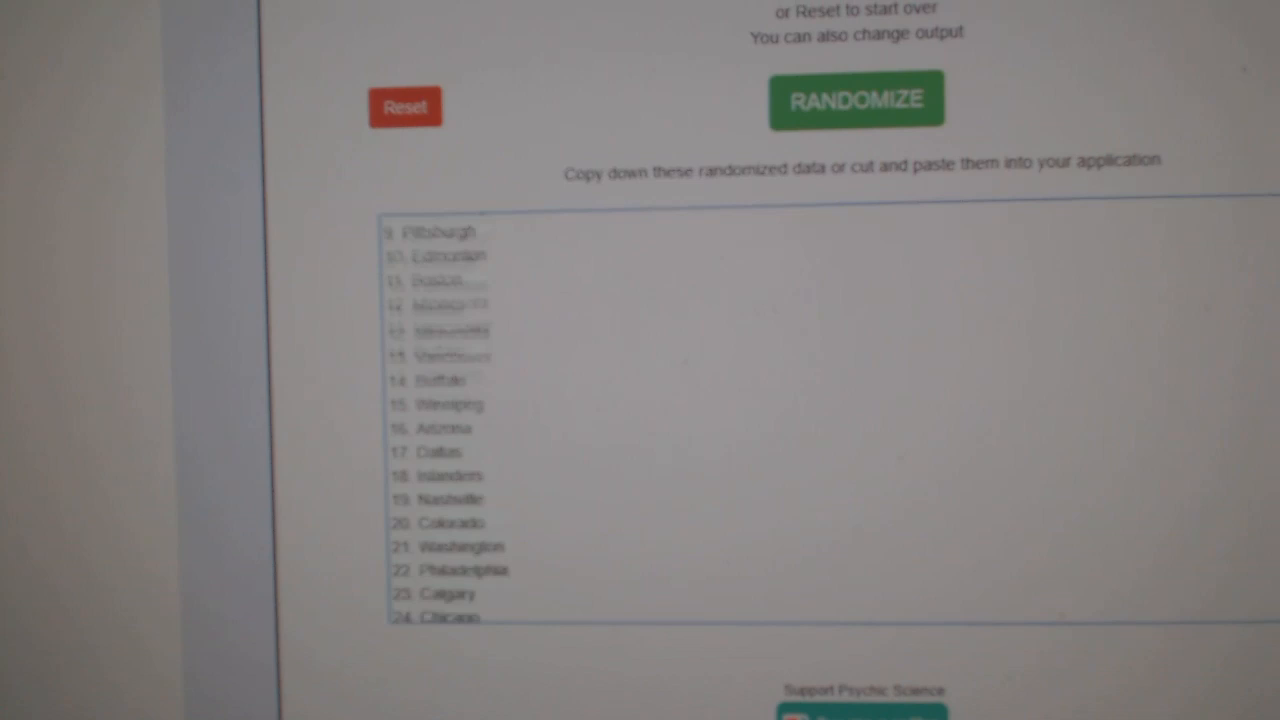
- Randomize the hockey team list and copy the shuffled result for the spreadsheet
left_click(856, 100)
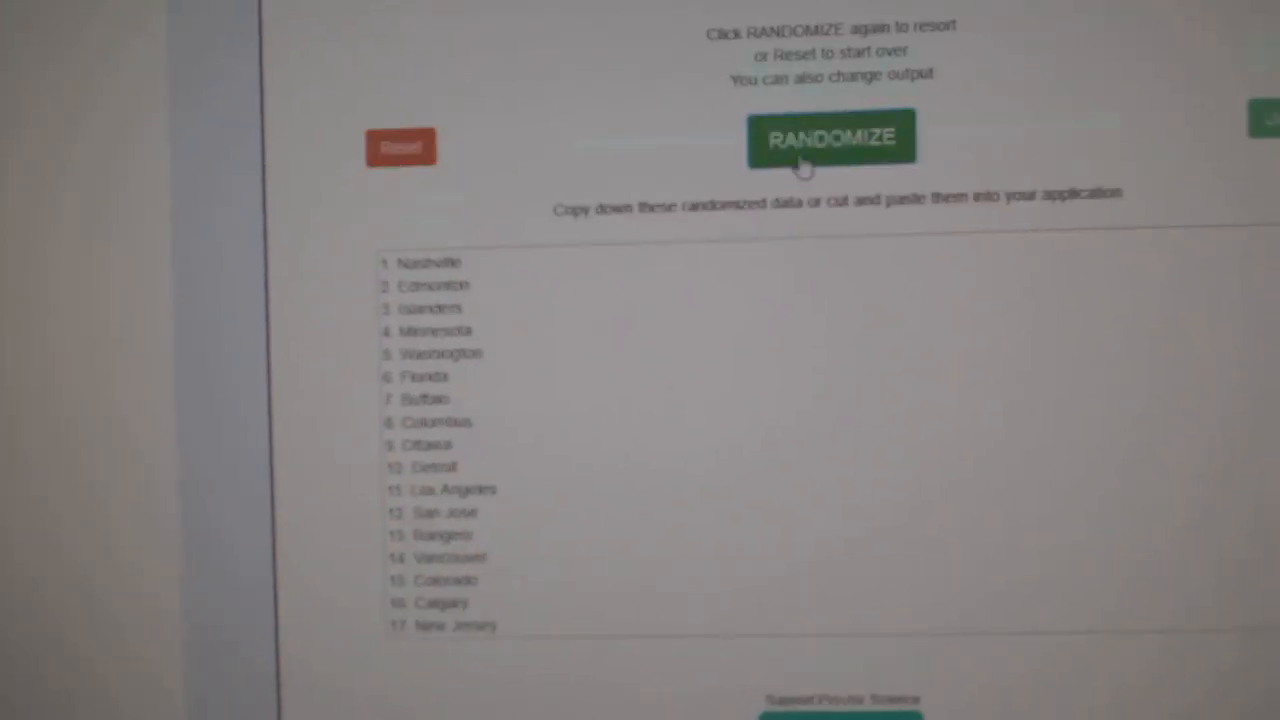
scroll("down", 3)
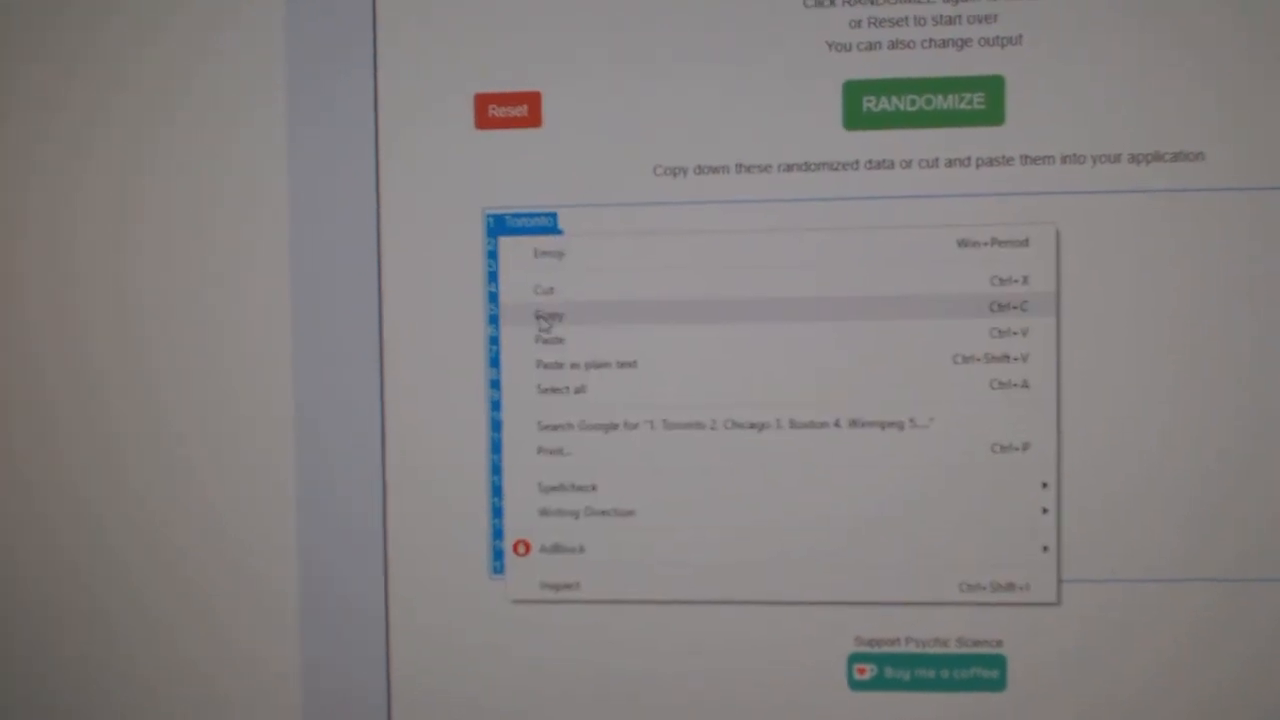
left_click(548, 316)
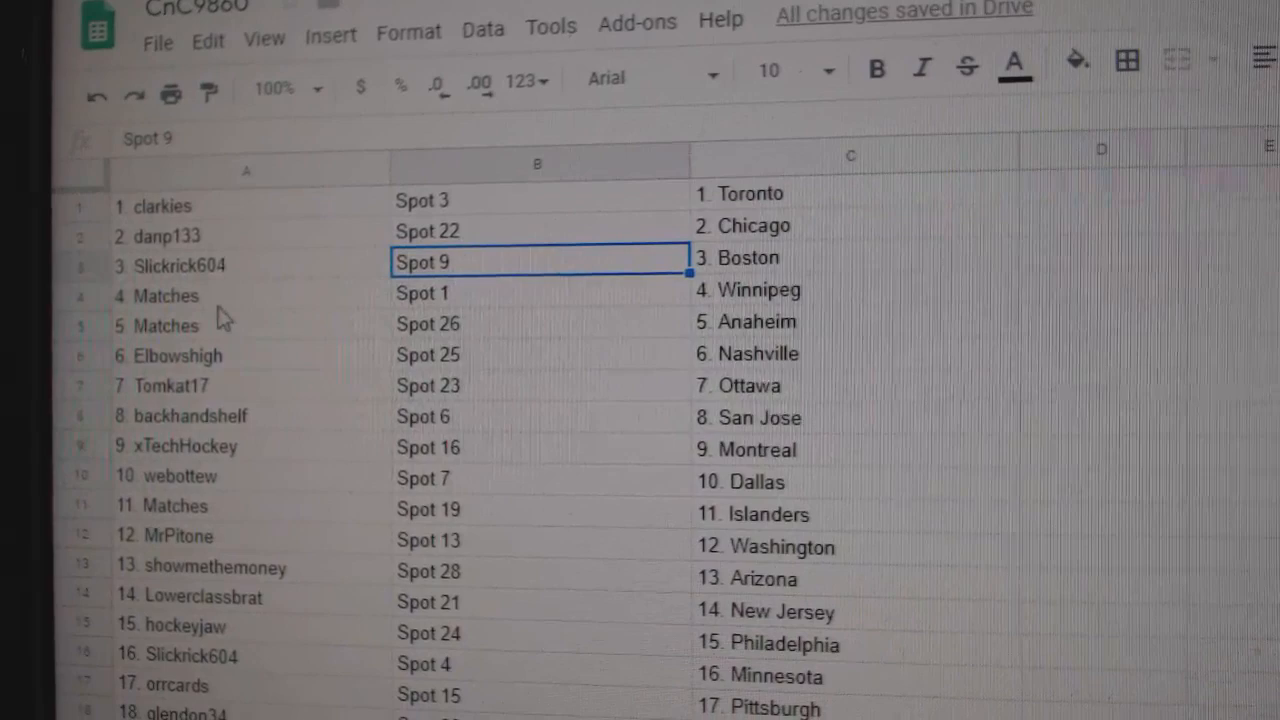
left_click(856, 312)
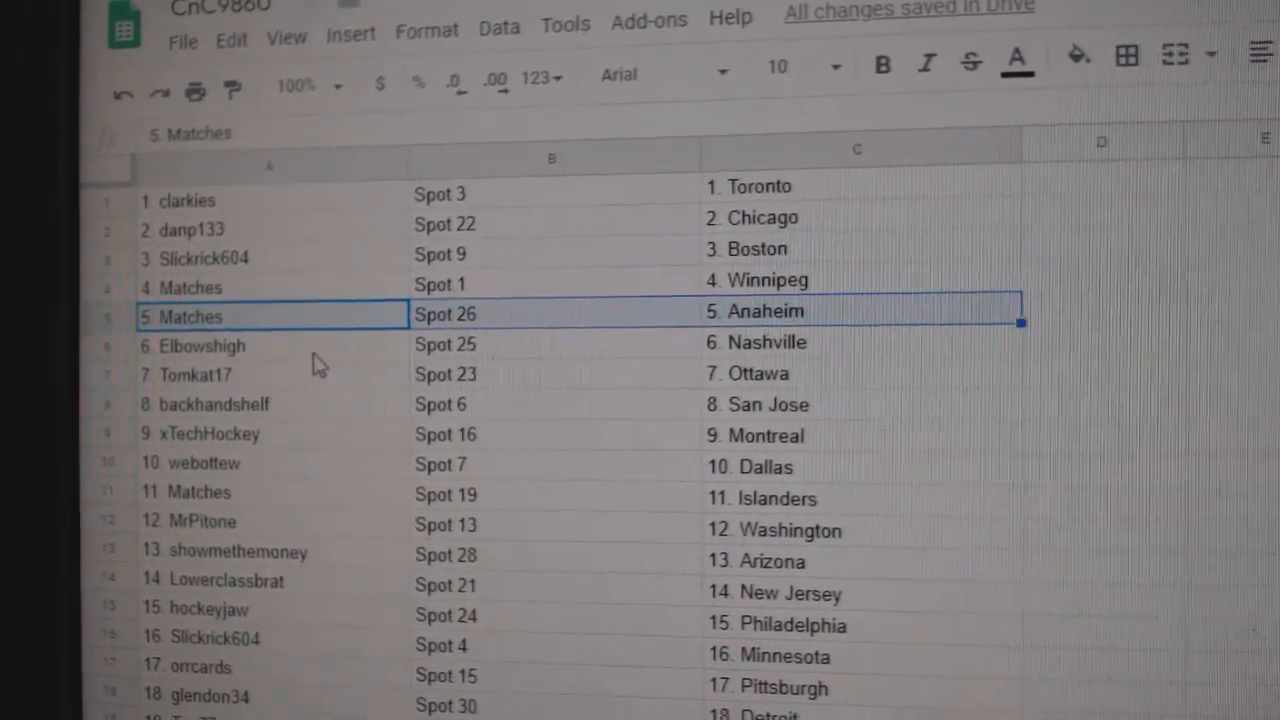
left_click(200, 348)
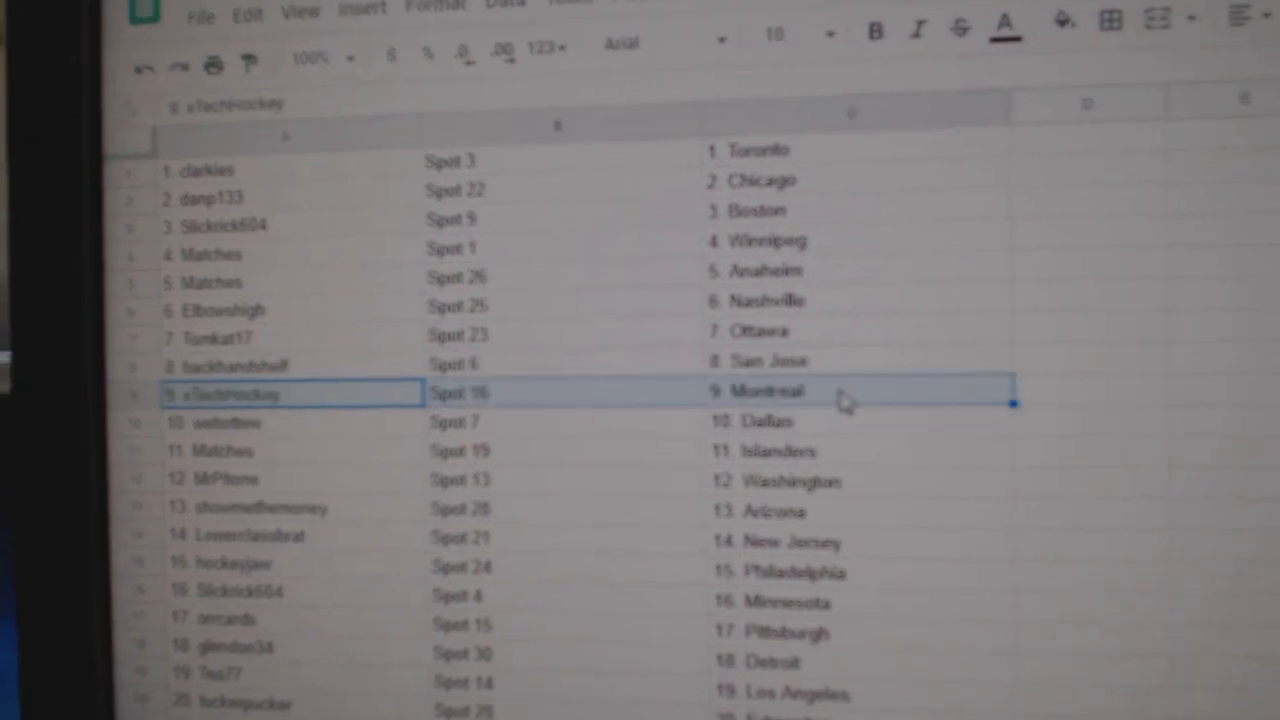
scroll("down", 3)
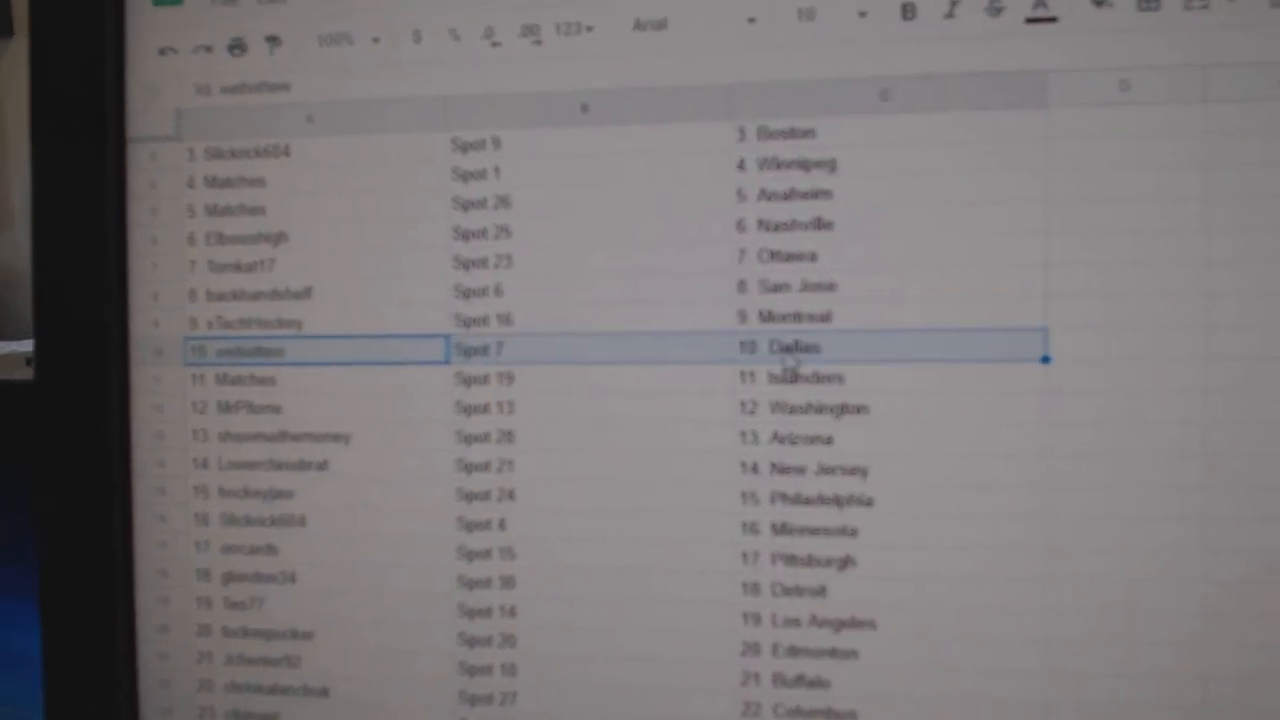
left_click(256, 390)
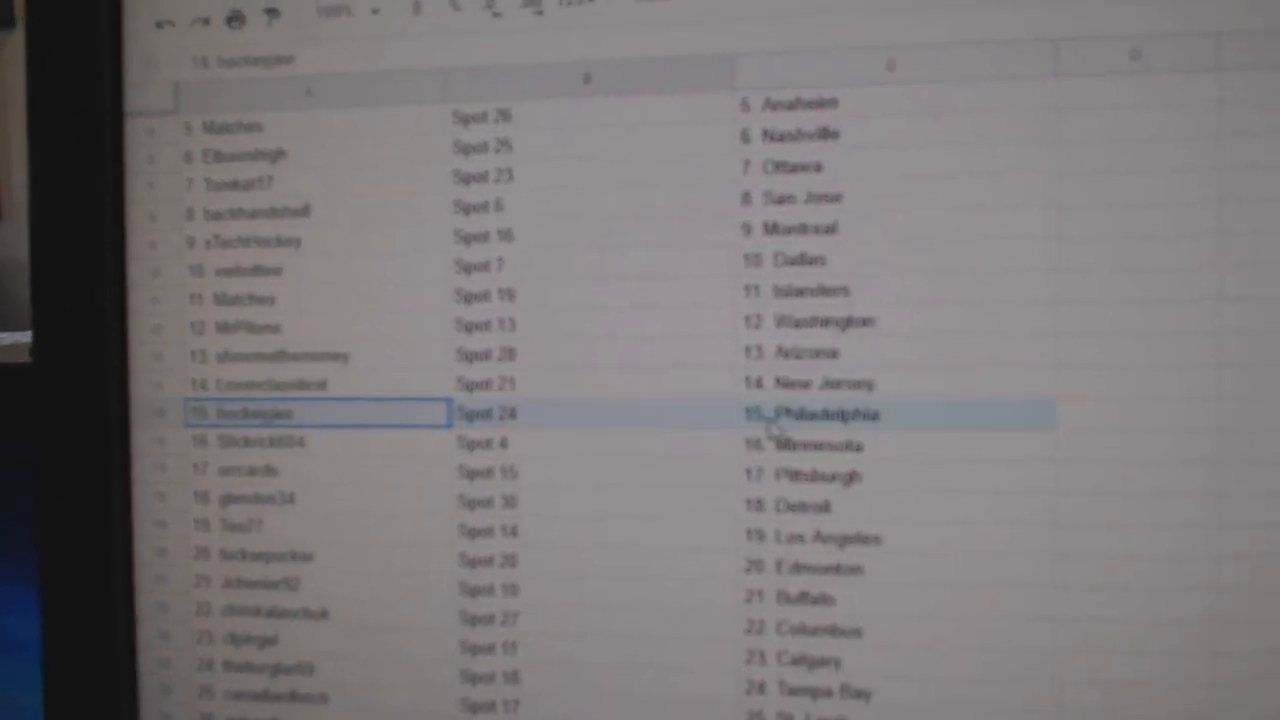
left_click(316, 438)
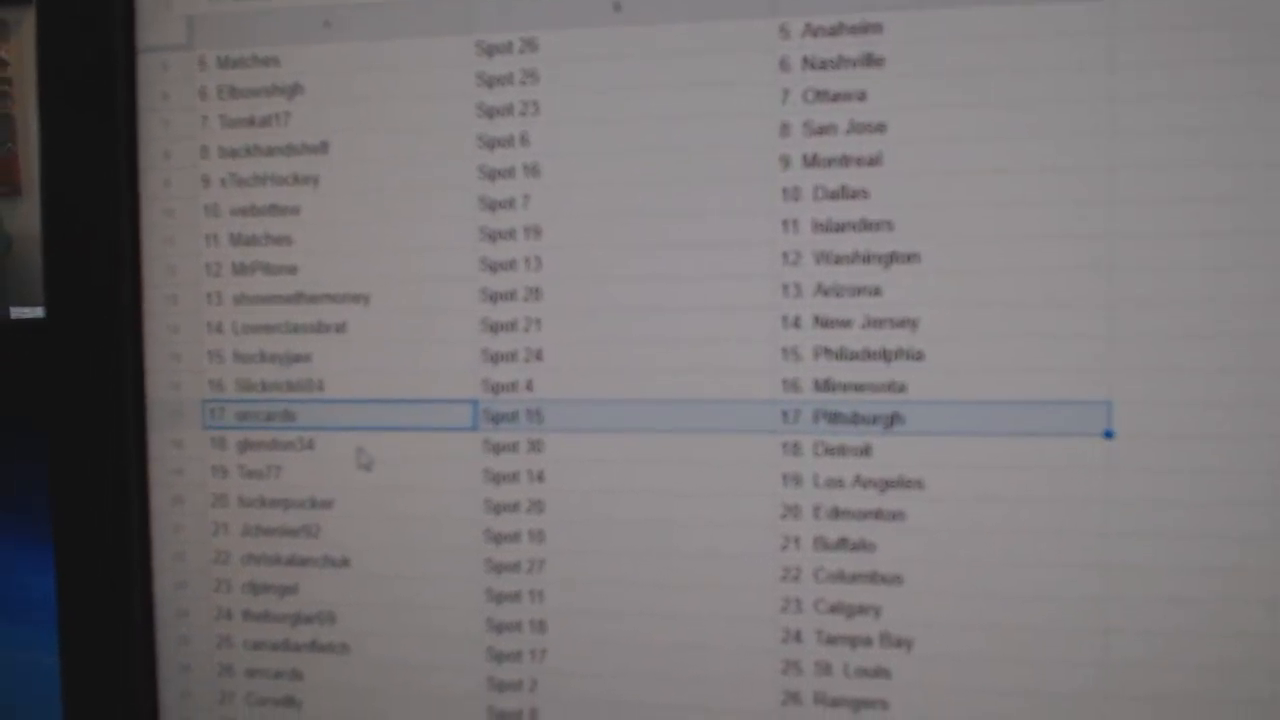
left_click(330, 464)
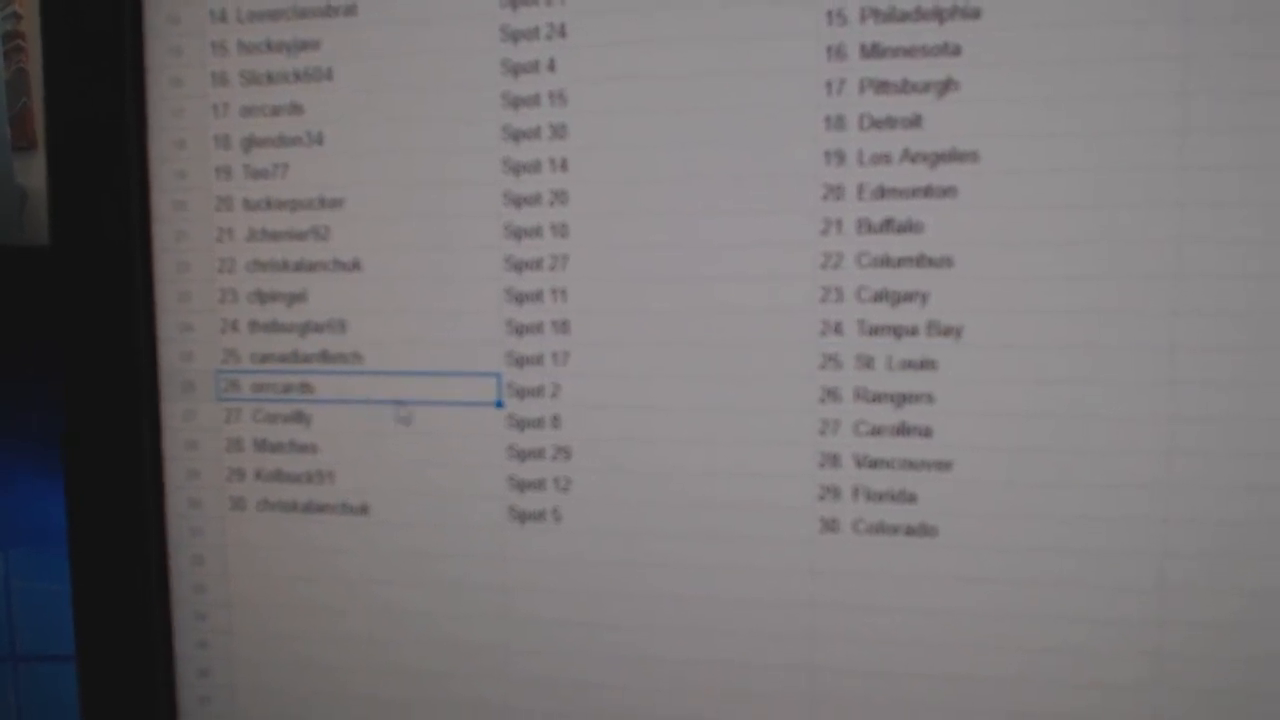
left_click(280, 418)
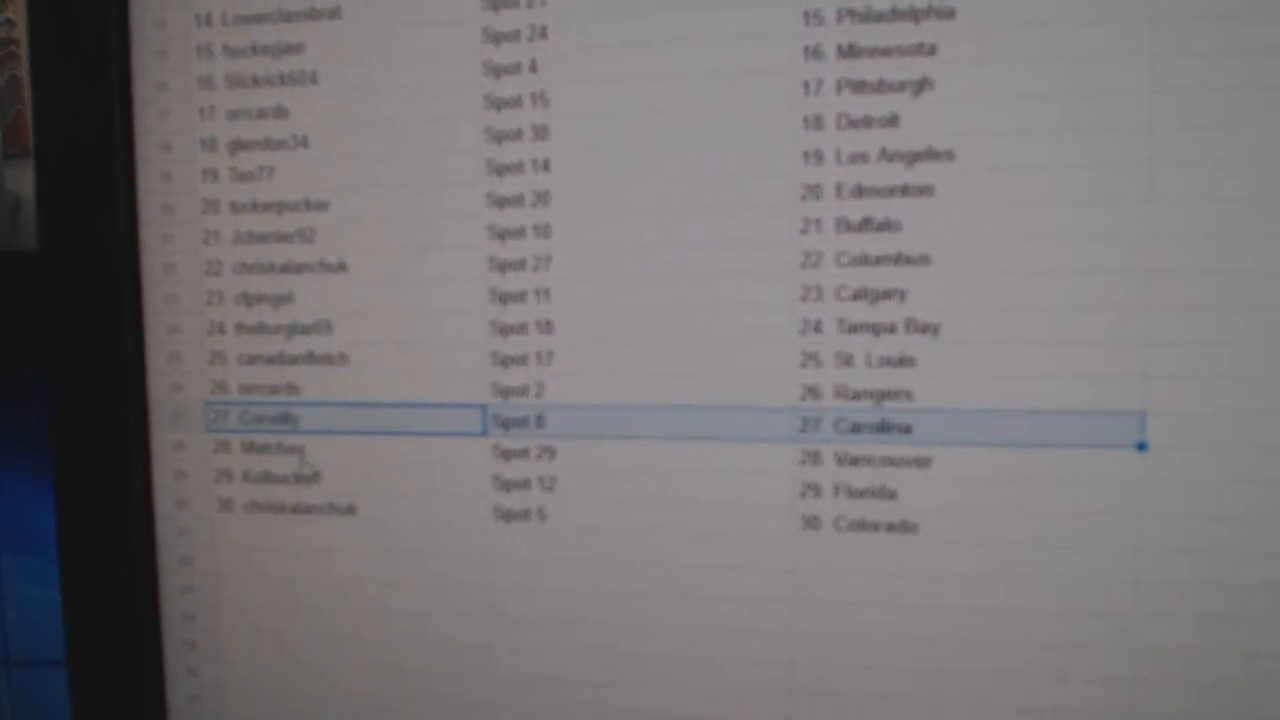